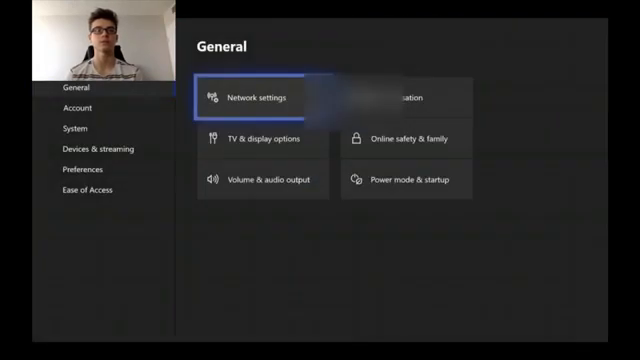
Step: Browse Xbox Settings from System to the Account category in the sidebar
{"action": "left_click", "coordinate": [72, 128]}
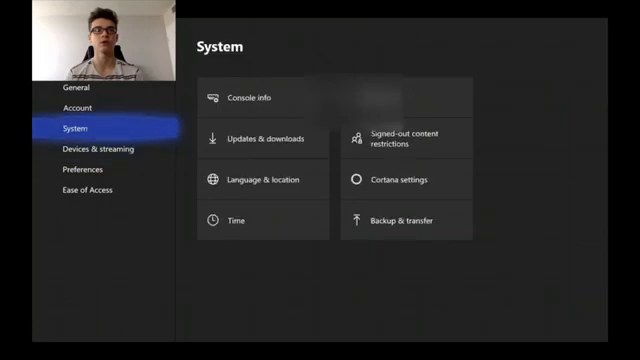
{"action": "left_click", "coordinate": [73, 108]}
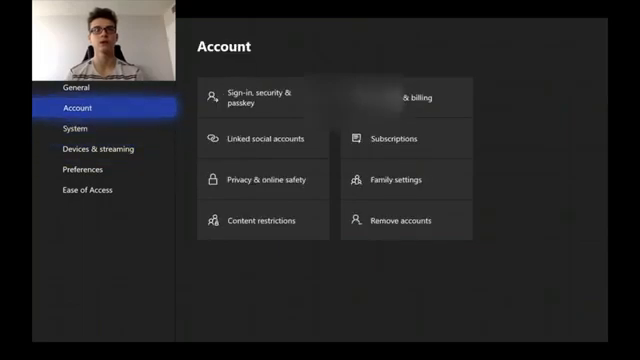
{"action": "left_click", "coordinate": [73, 87]}
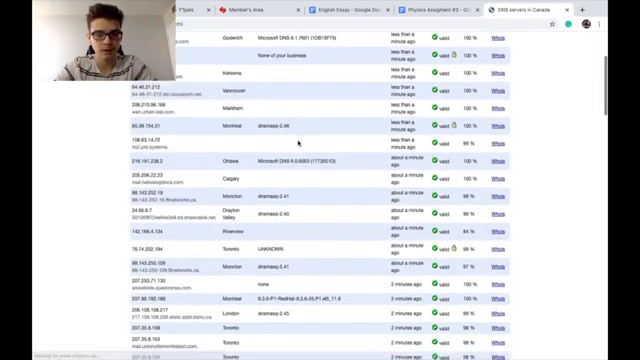
Step: Scroll the Canadian DNS server list down to the Mississauga servers
{"action": "scroll", "scroll_direction": "down", "scroll_amount": 3}
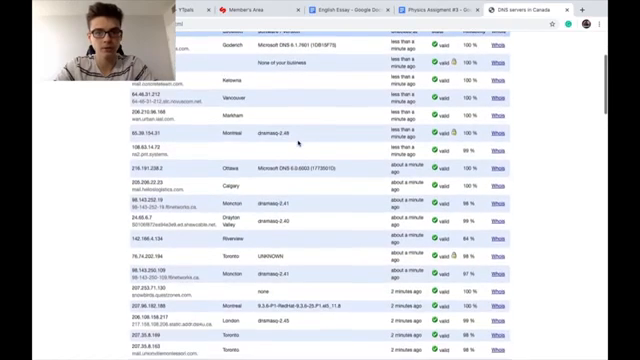
{"action": "scroll", "scroll_direction": "down", "scroll_amount": 3}
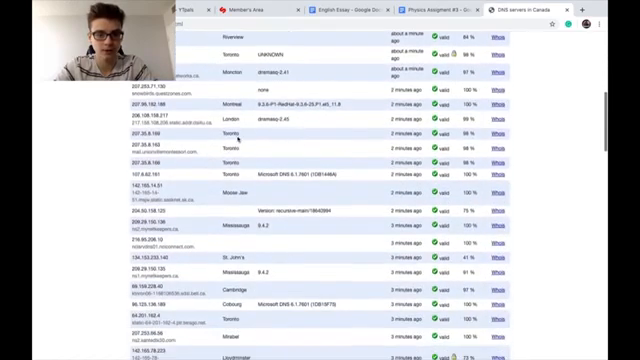
{"action": "scroll", "scroll_direction": "down", "scroll_amount": 3}
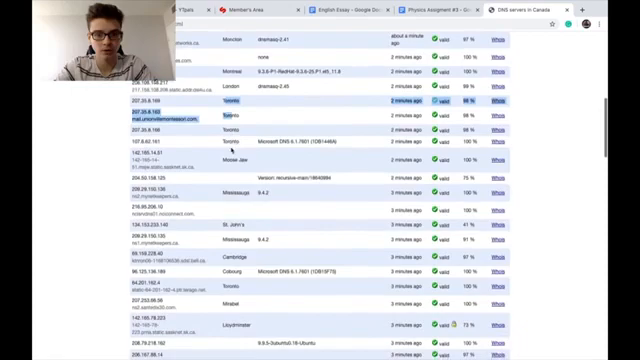
{"action": "scroll", "scroll_direction": "down", "scroll_amount": 3}
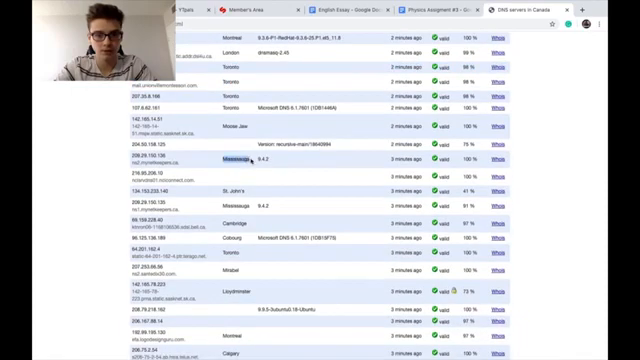
{"action": "scroll", "scroll_direction": "down", "scroll_amount": 3}
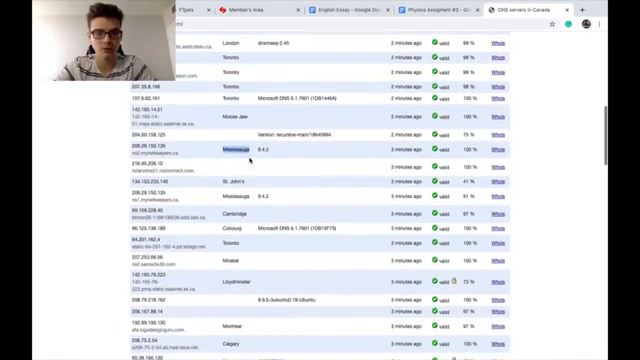
{"action": "scroll", "scroll_direction": "down", "scroll_amount": 3}
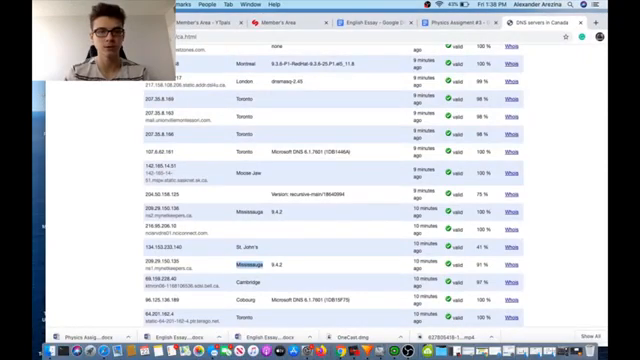
Step: Scroll the Chrome DNS list further while OneCast shows the Primary IPv4 DNS screen
{"action": "scroll", "scroll_direction": "down", "scroll_amount": 3}
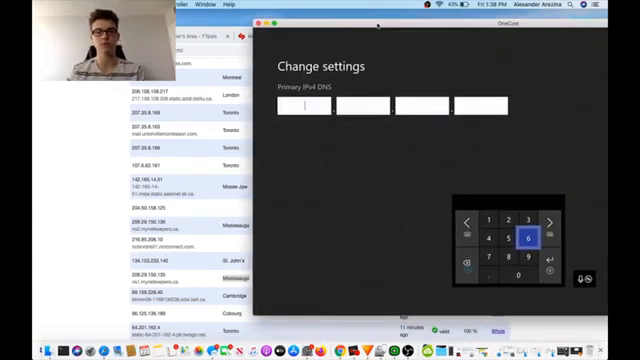
Step: Enter the Mississauga address 209.29.150… as the primary IPv4 DNS
{"action": "left_click", "coordinate": [535, 237]}
{"action": "type", "text": "209.29.150."}
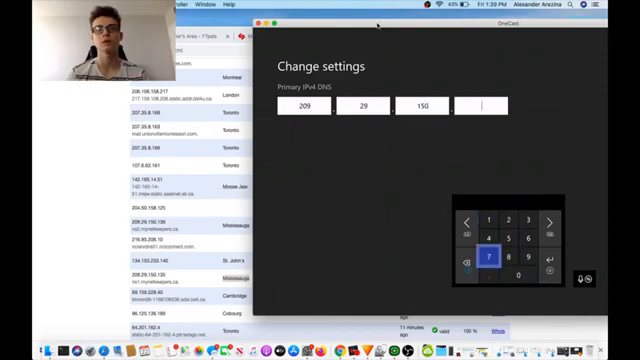
{"action": "left_click", "coordinate": [512, 237]}
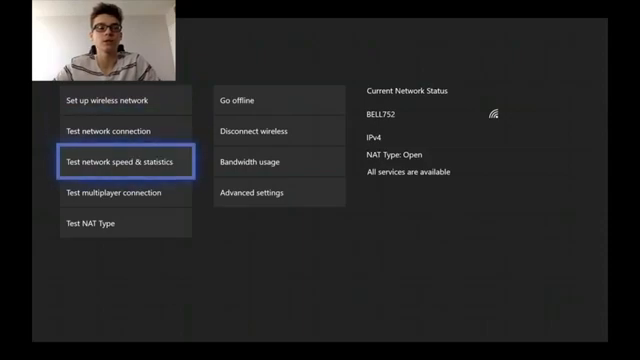
Step: Run the network speed & statistics test for download, upload, latency, packet loss and MTU
{"action": "left_click", "coordinate": [118, 161]}
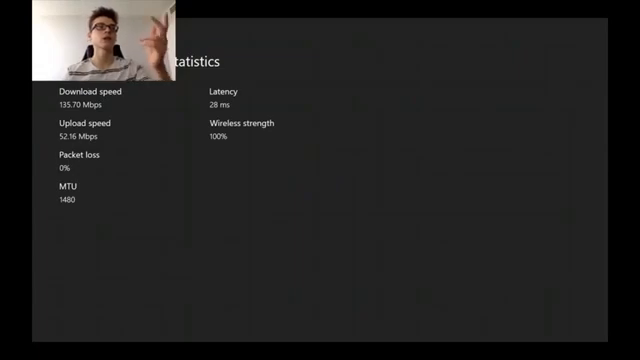